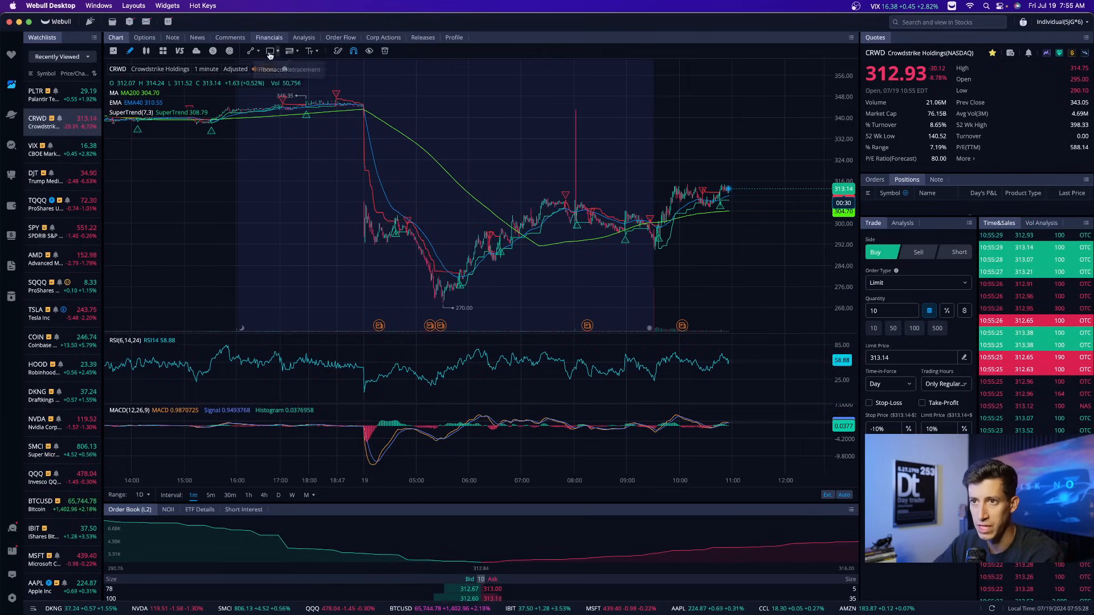
# Draw a line across the CRWD chart, then step through 4h, 30m and 5m candles
pyautogui.click(251, 50)
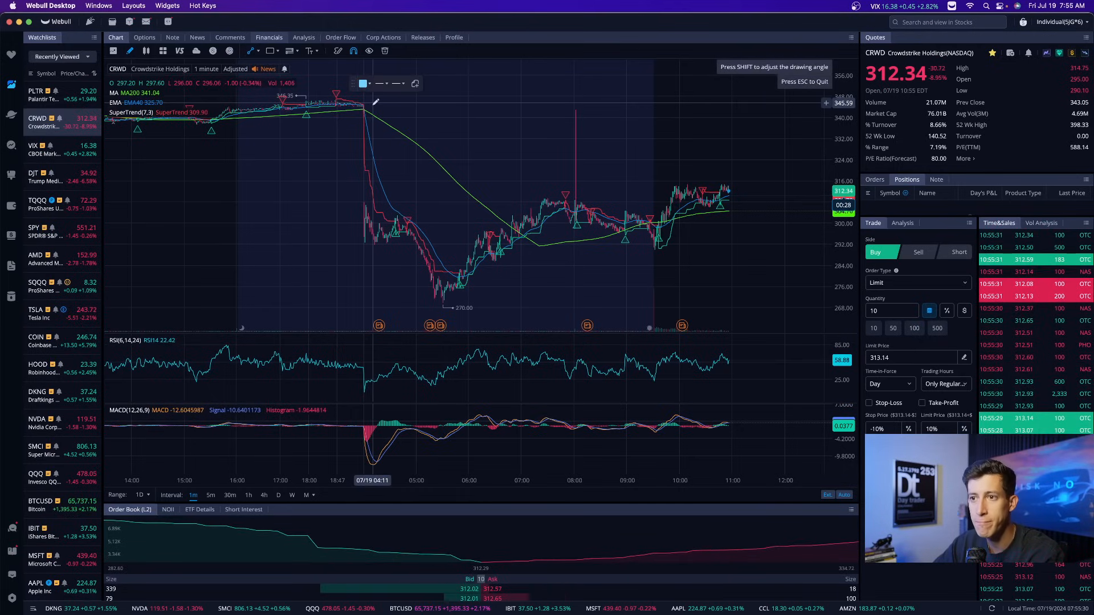
pyautogui.moveTo(373, 102); pyautogui.dragTo(447, 301)
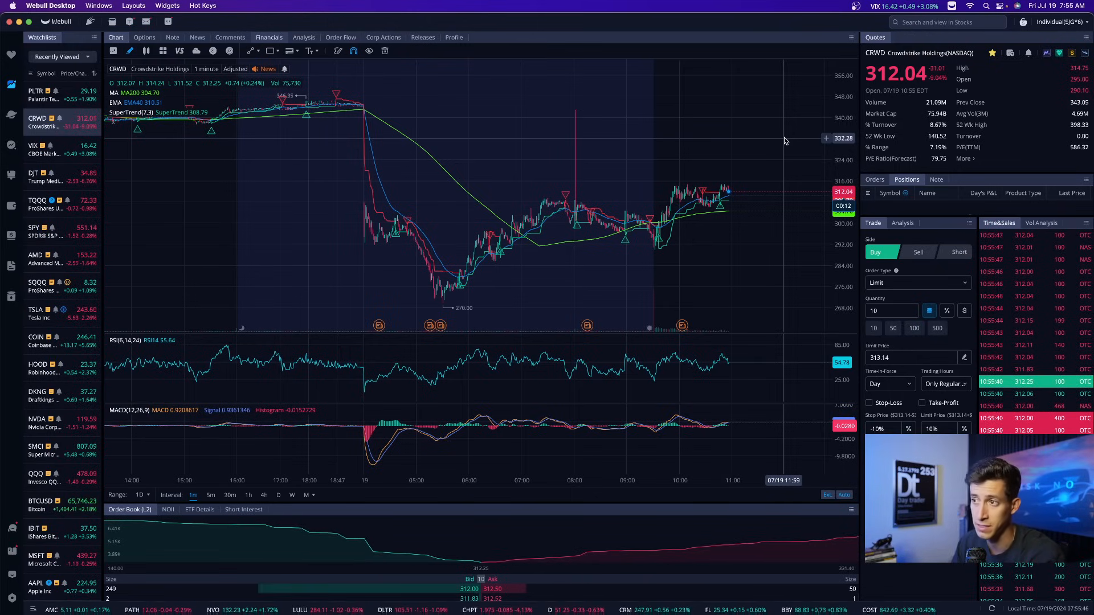
pyautogui.moveTo(750, 232)
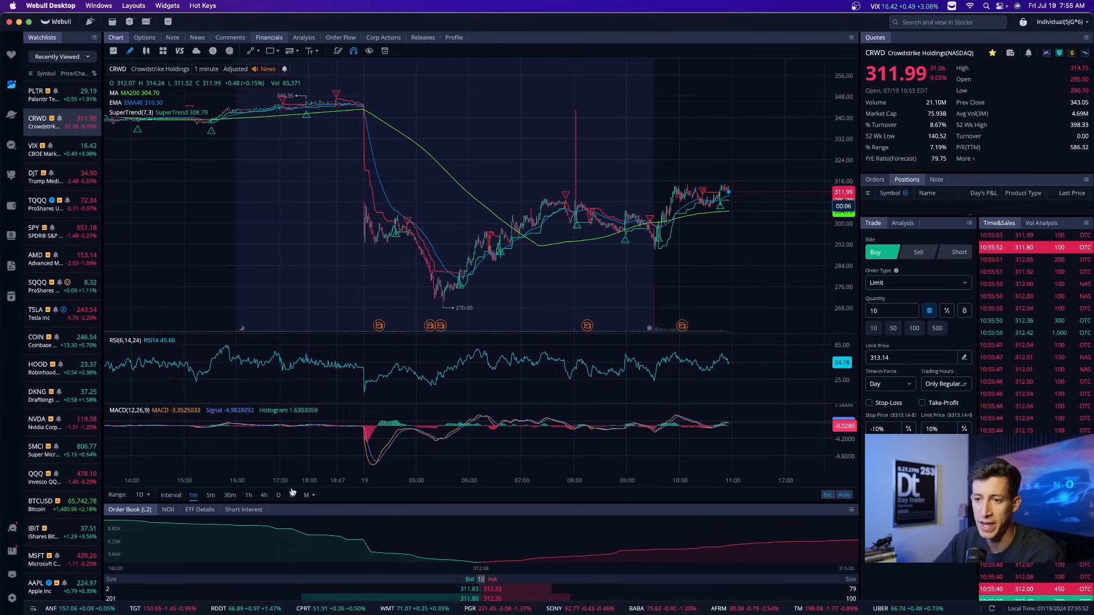
pyautogui.click(264, 495)
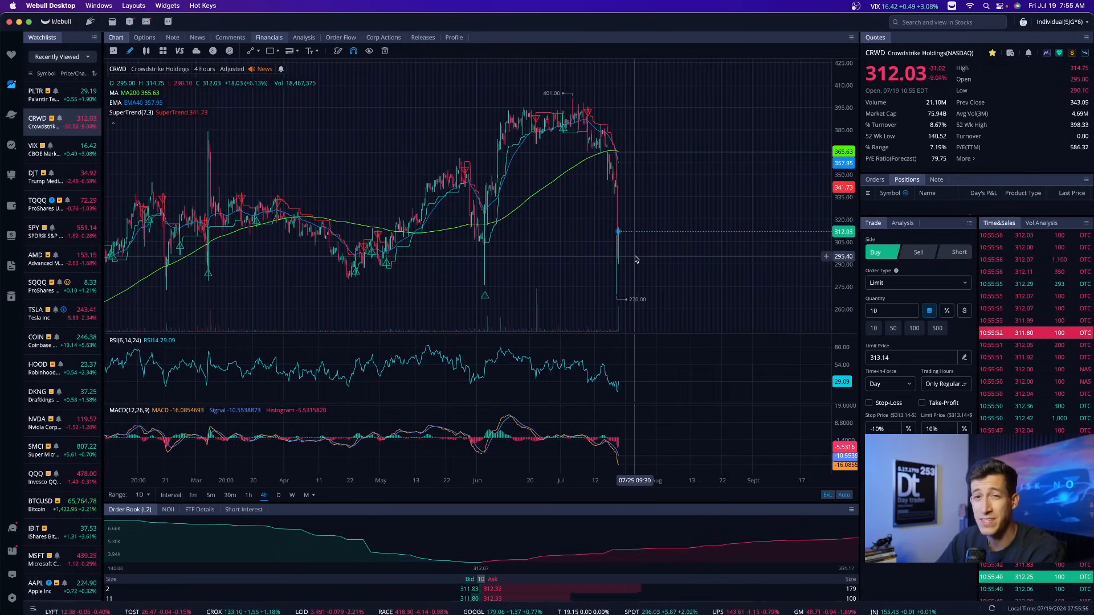
pyautogui.click(211, 495)
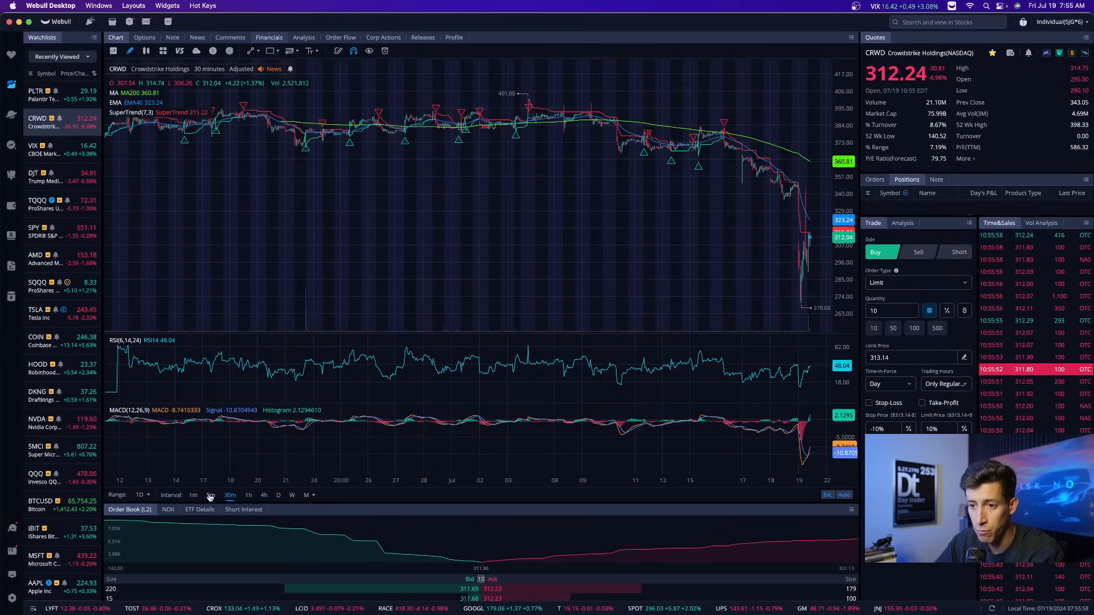
pyautogui.click(211, 495)
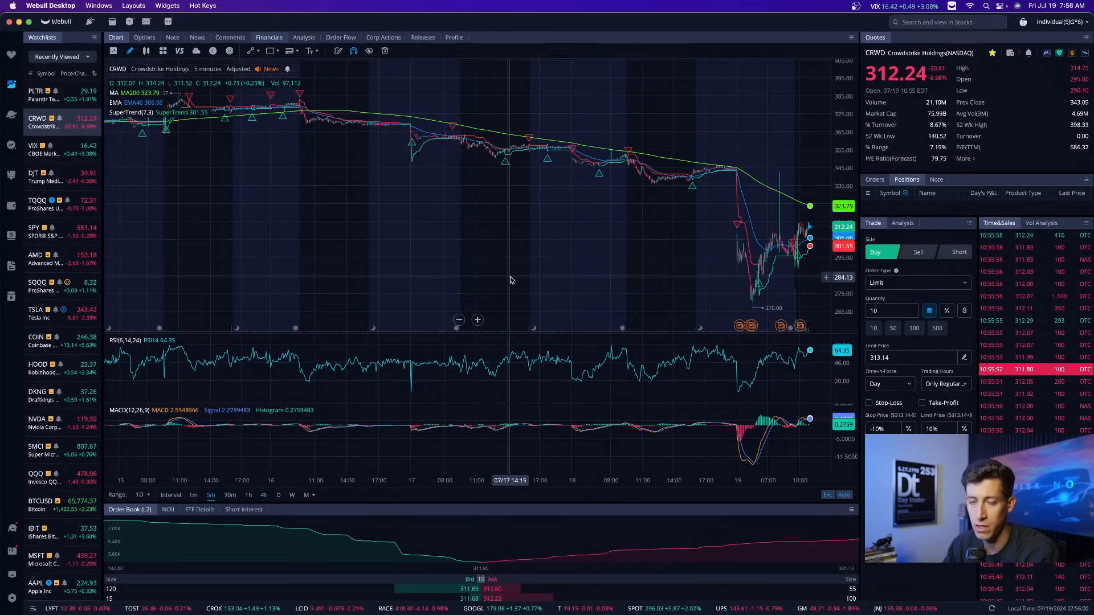
pyautogui.moveTo(712, 389)
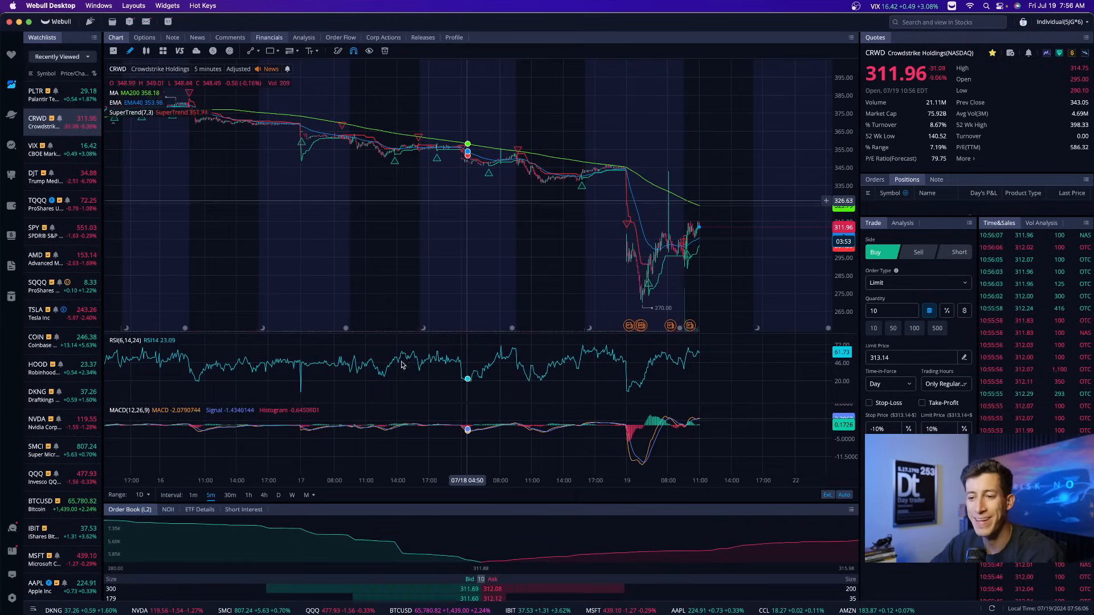
# Switch CRWD to the 1m interval to show today's sell-off and recovery
pyautogui.click(192, 495)
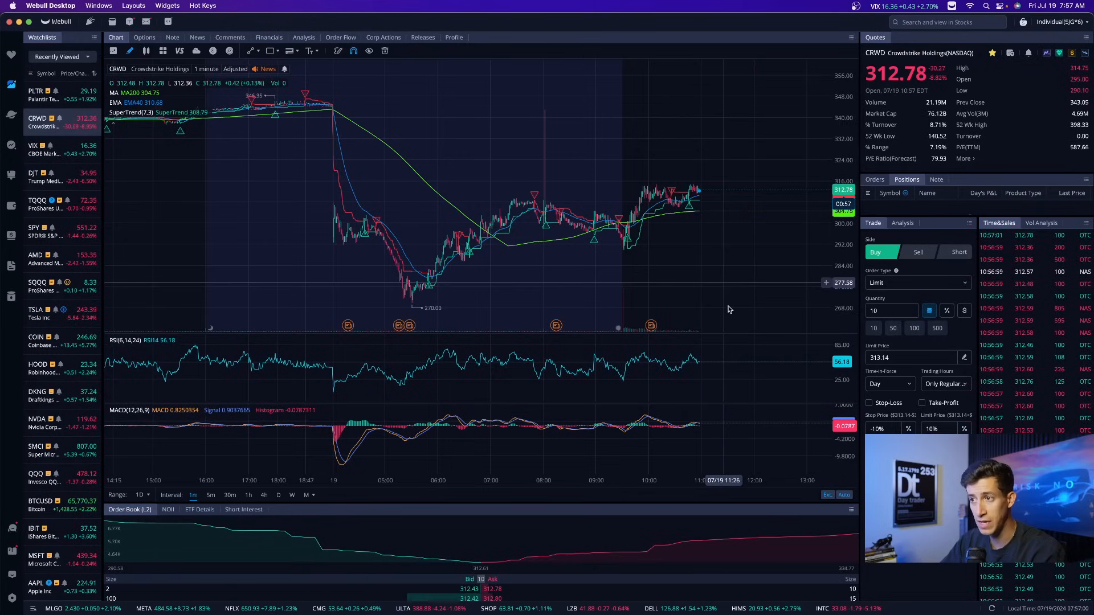
pyautogui.moveTo(718, 134)
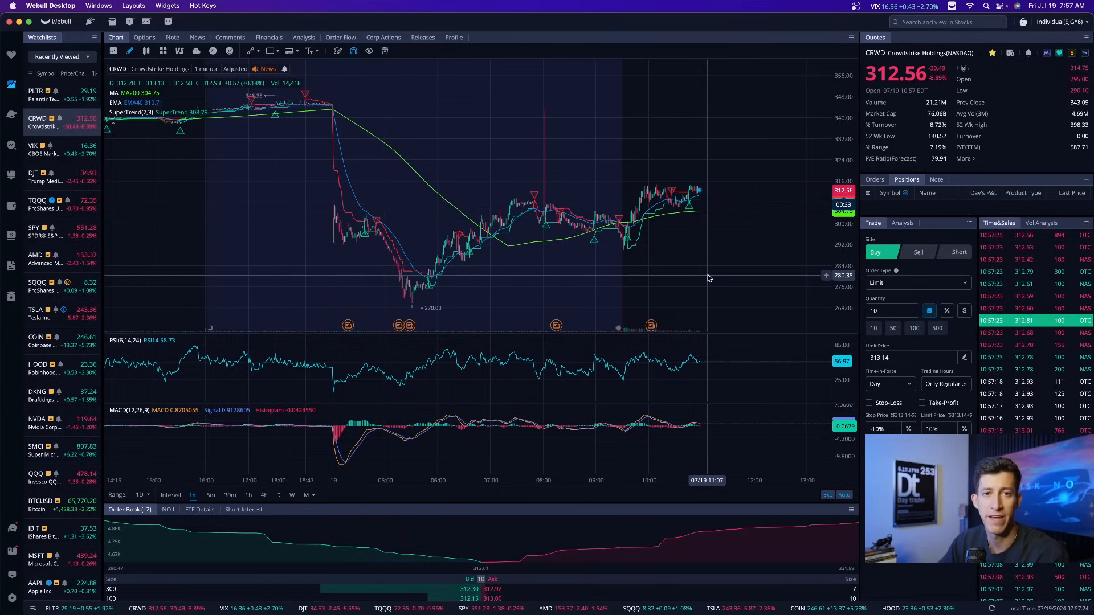
pyautogui.moveTo(713, 197)
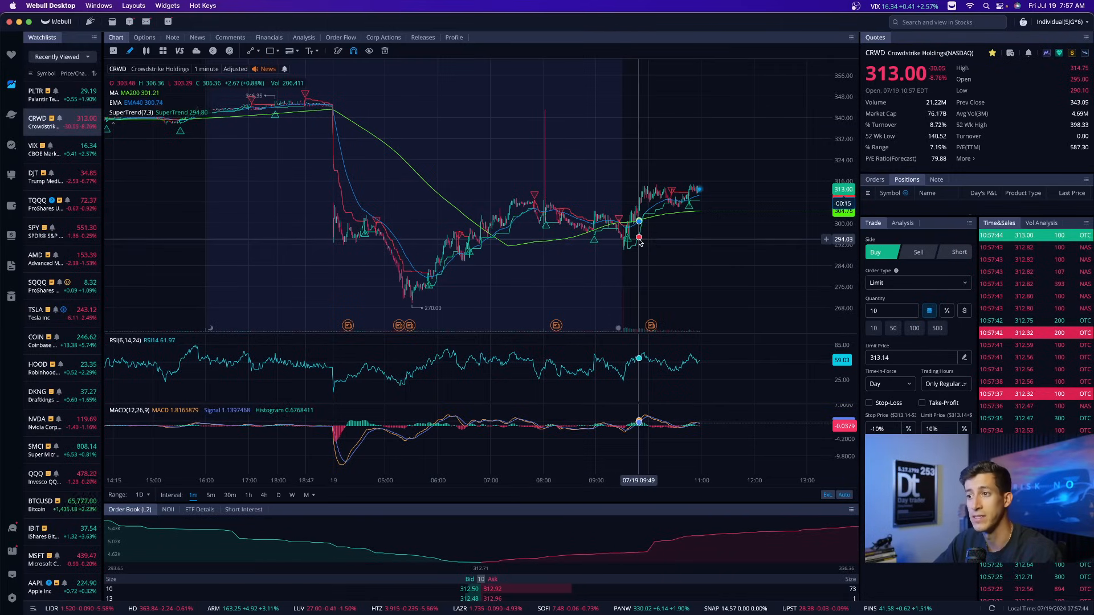
pyautogui.moveTo(705, 189)
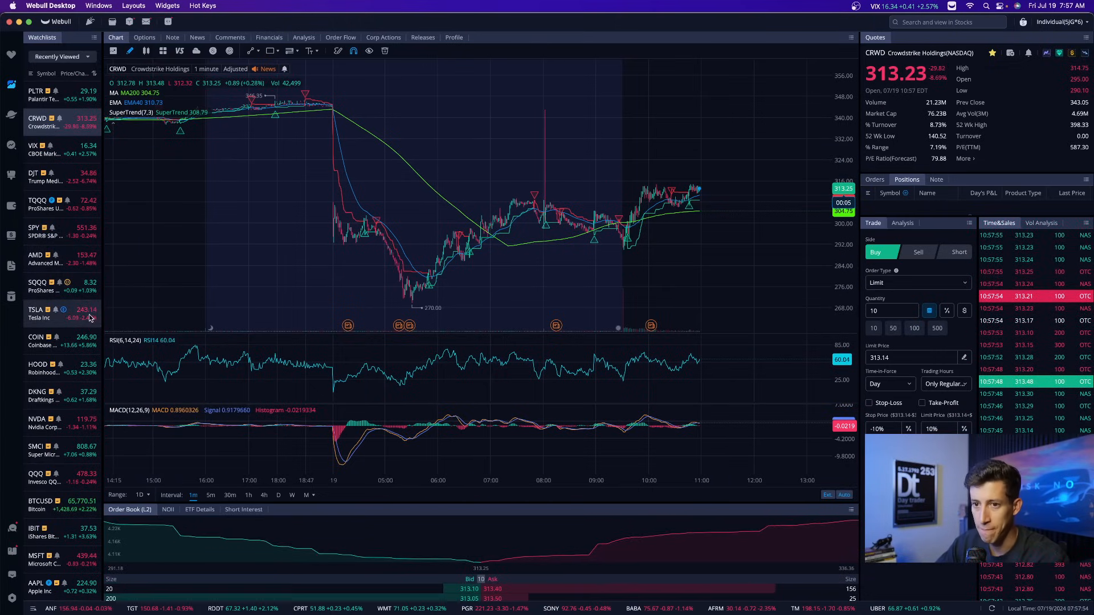
# View TSLA in the watchlist, glance at TQQQ, then return to TSLA's chart
pyautogui.click(39, 313)
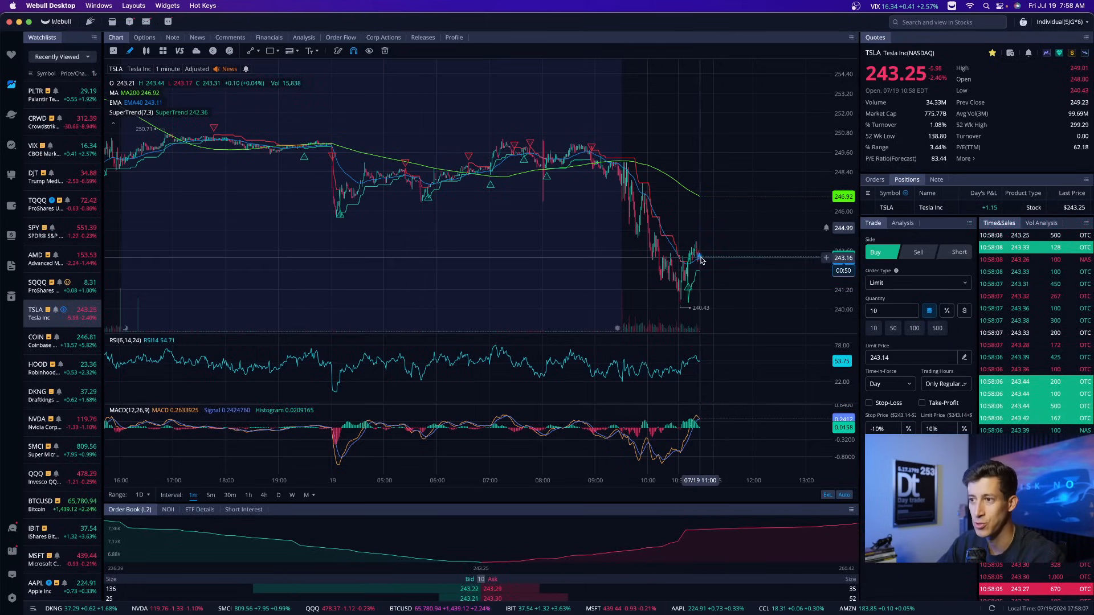
pyautogui.click(42, 205)
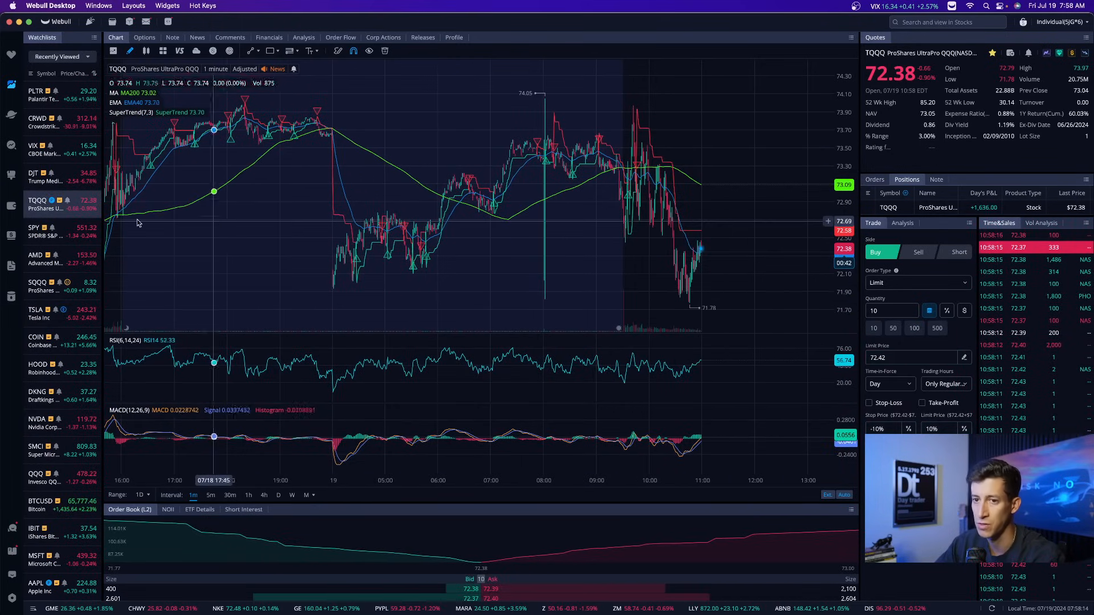
pyautogui.click(39, 313)
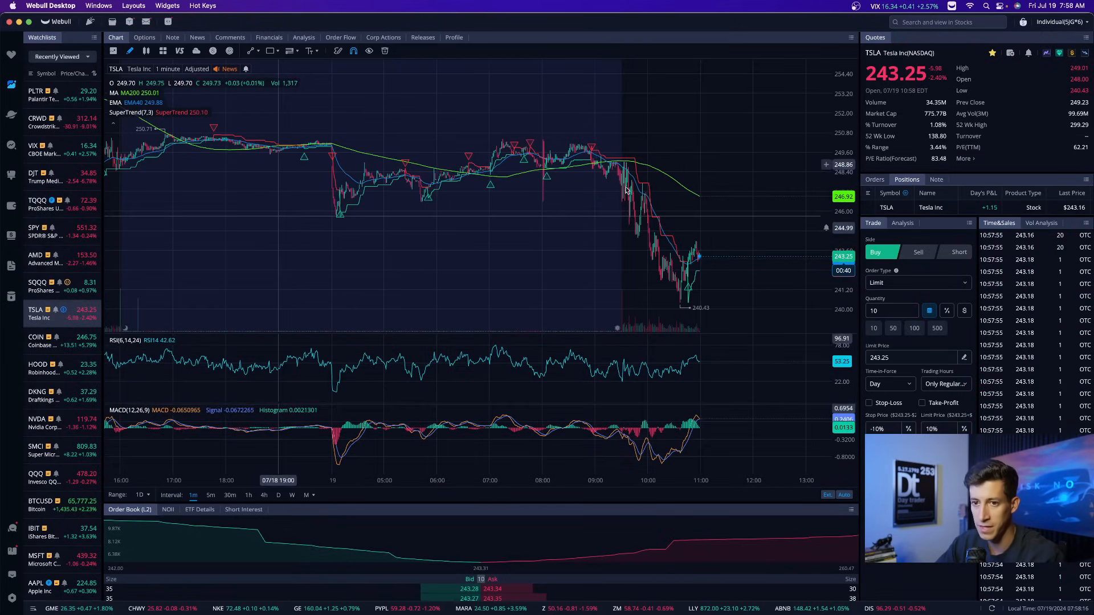